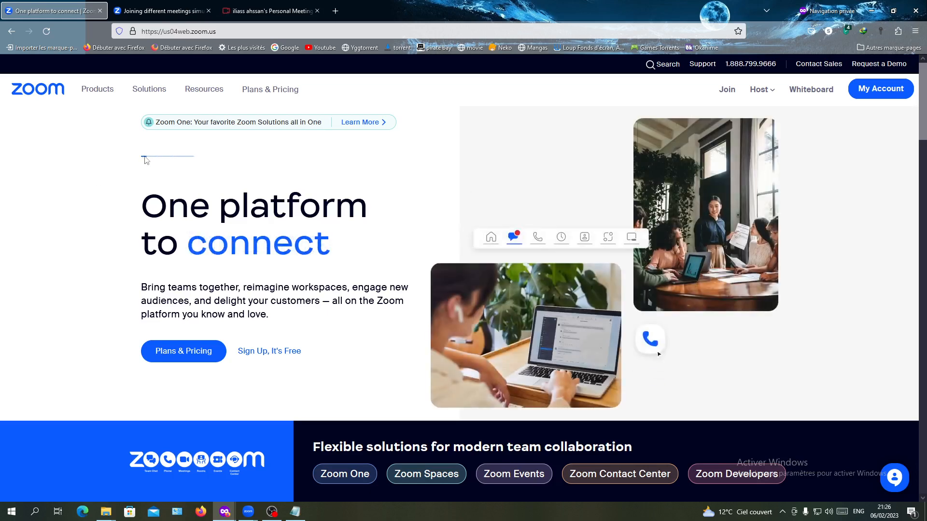
{"action": "mouse_move", "coordinate": [880, 89]}
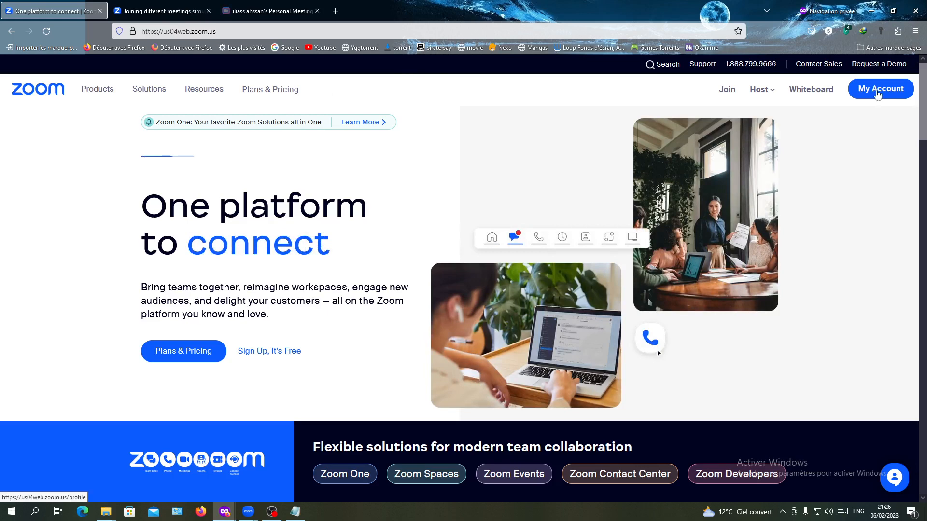
Go to My Account to reach the profile page with language, time zone and date format
{"action": "left_click", "coordinate": [880, 89]}
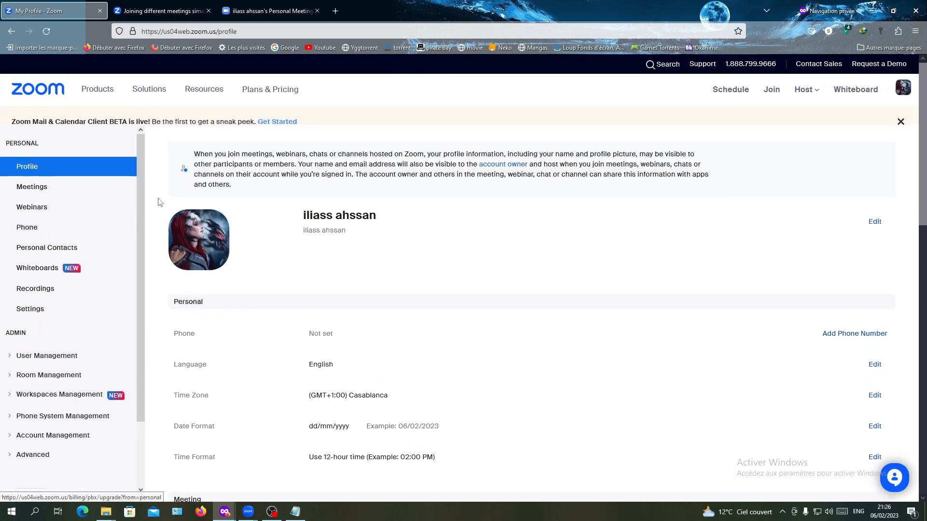
{"action": "scroll", "scroll_direction": "up", "scroll_amount": 3}
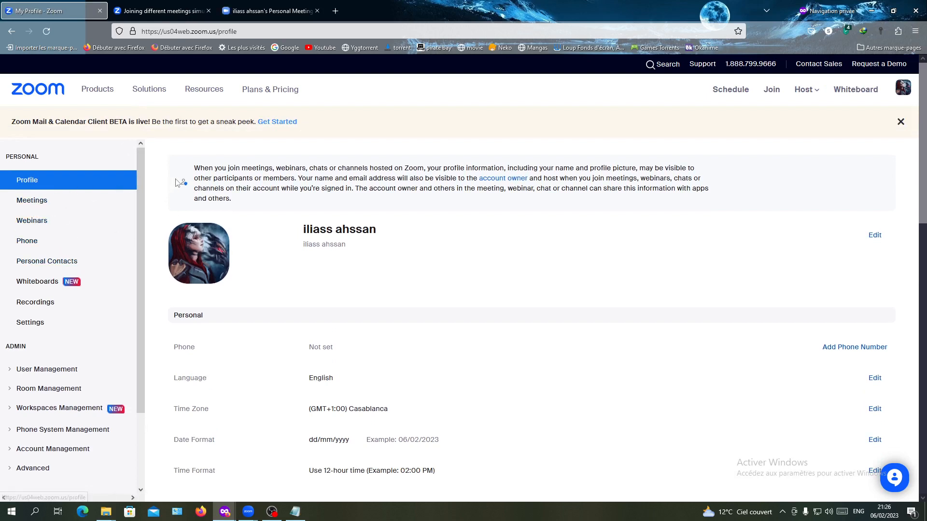
{"action": "mouse_move", "coordinate": [183, 181]}
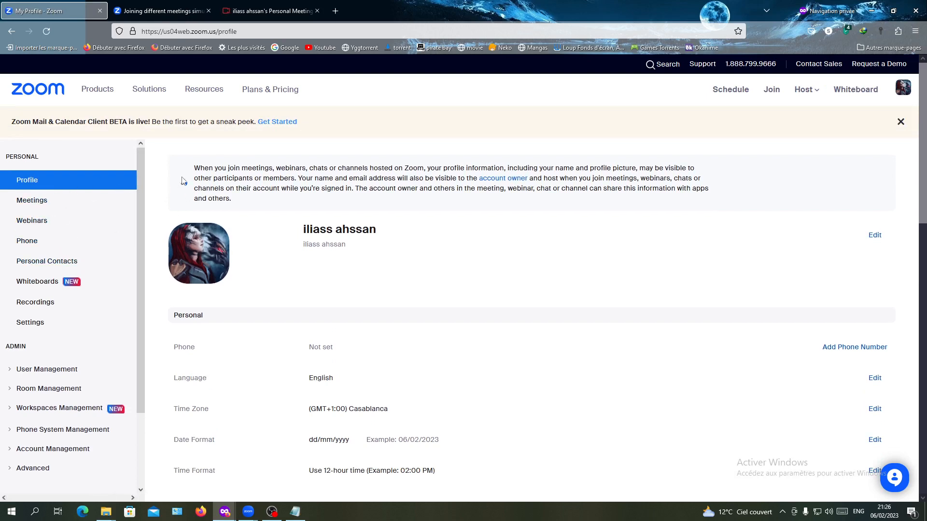
View the article's Prerequisites listing eligible account types and client versions
{"action": "left_click", "coordinate": [159, 11]}
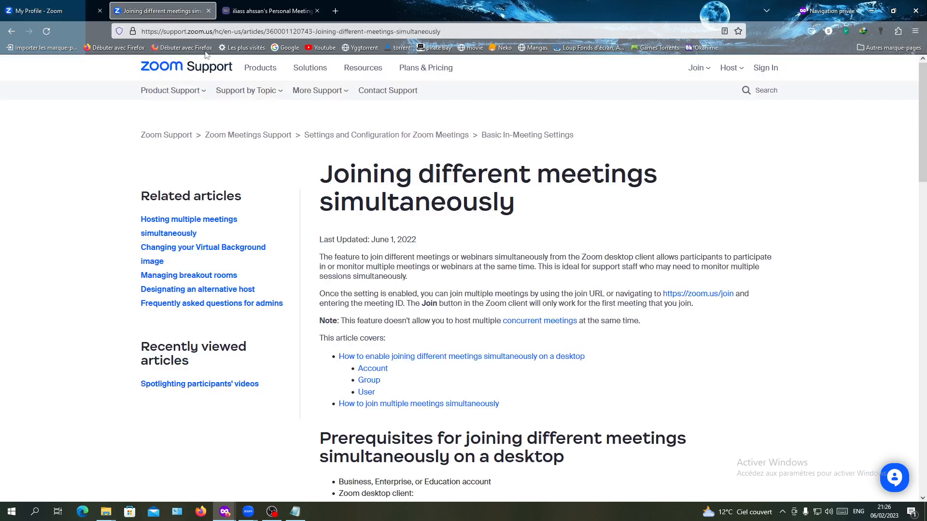
{"action": "scroll", "scroll_direction": "down", "scroll_amount": 3}
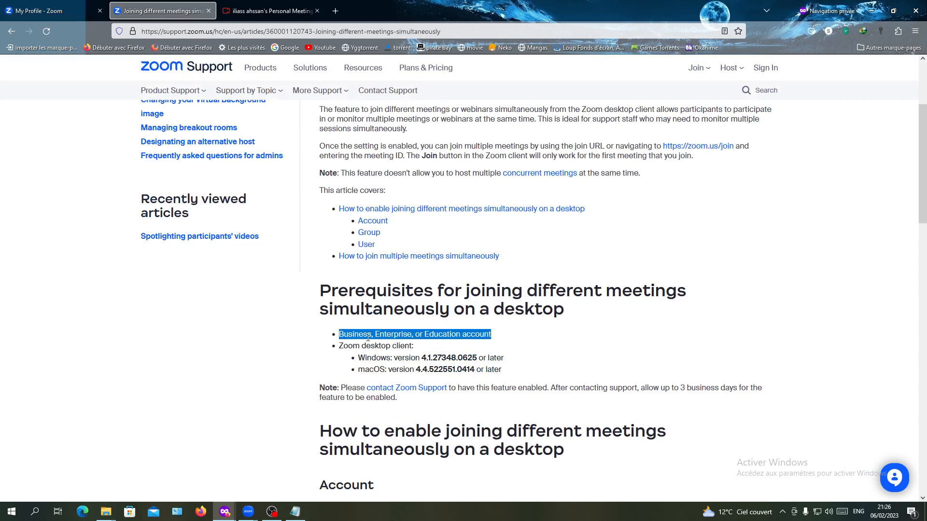
{"action": "mouse_move", "coordinate": [460, 326]}
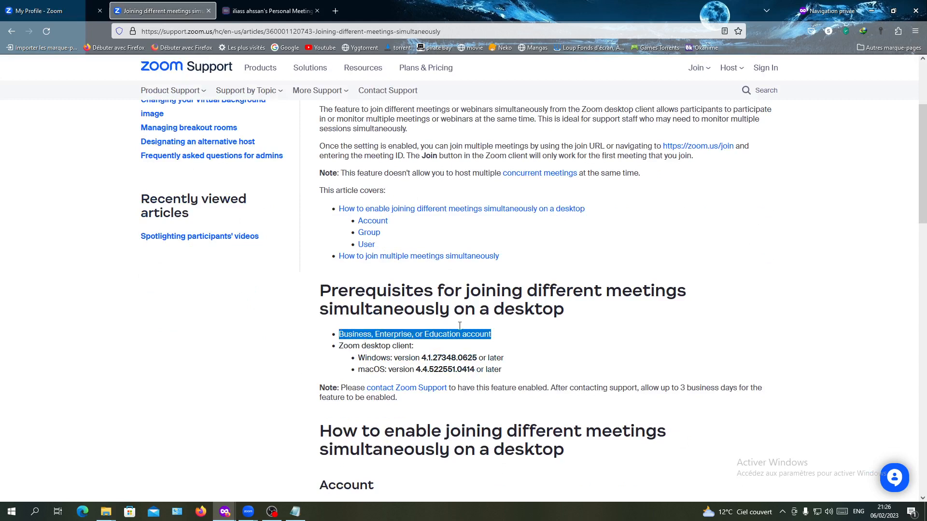
{"action": "left_click", "coordinate": [446, 351]}
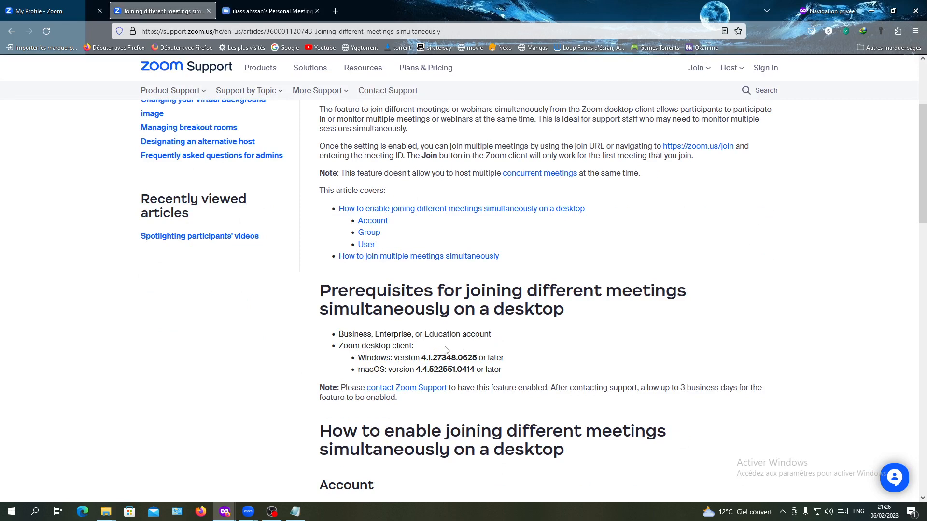
{"action": "double_click", "coordinate": [374, 345]}
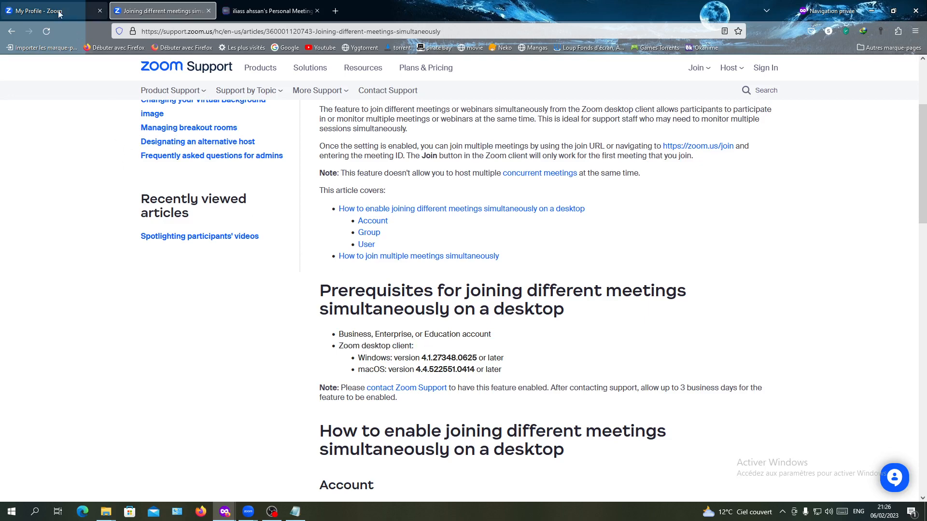
Check the Basic, Pro, Business and Enterprise plans on Plans & Pricing, then go back to the profile
{"action": "left_click", "coordinate": [45, 10]}
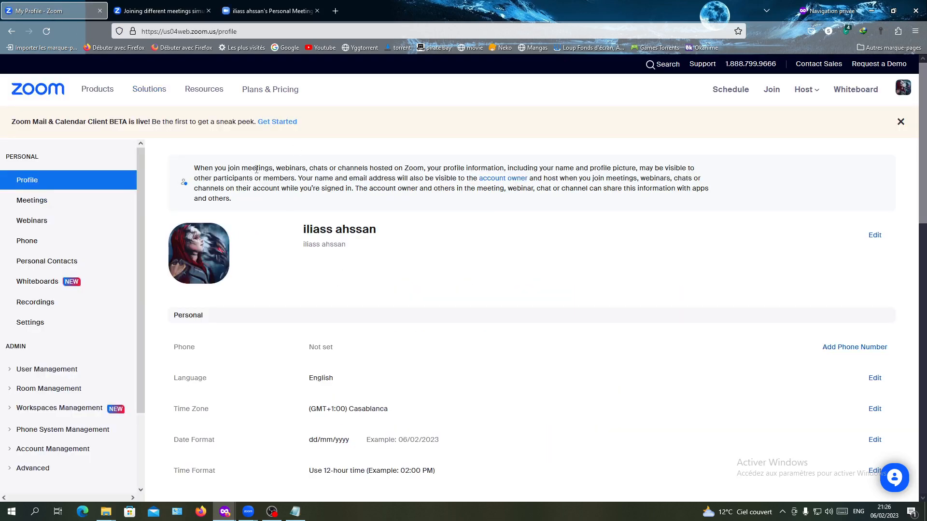
{"action": "mouse_move", "coordinate": [212, 214]}
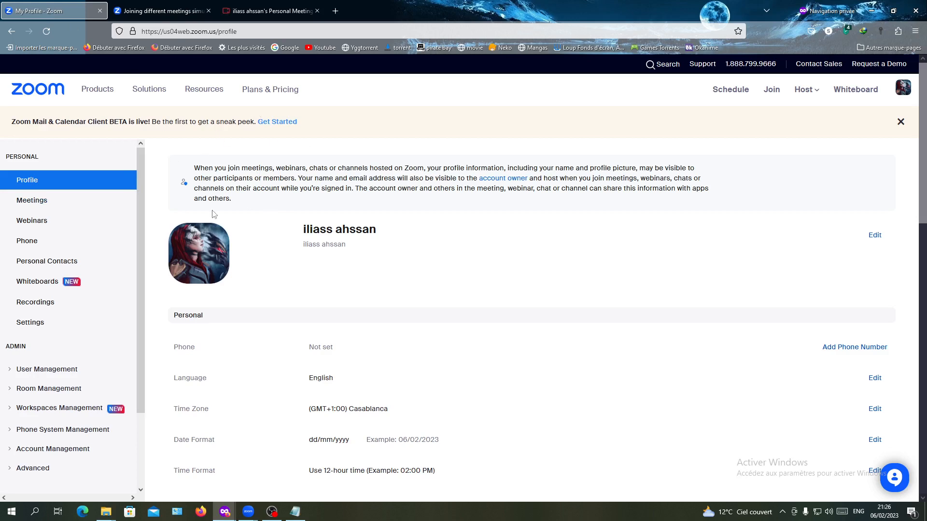
{"action": "mouse_move", "coordinate": [32, 200]}
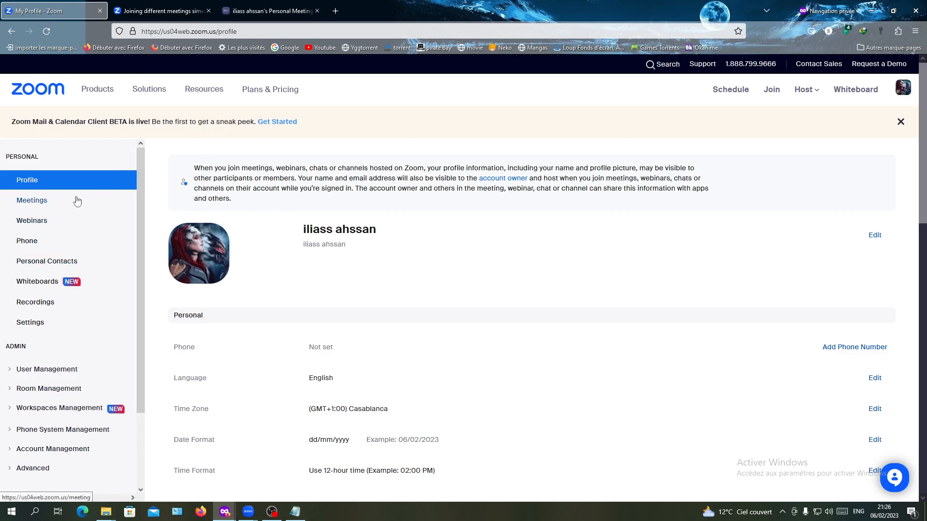
{"action": "mouse_move", "coordinate": [270, 89]}
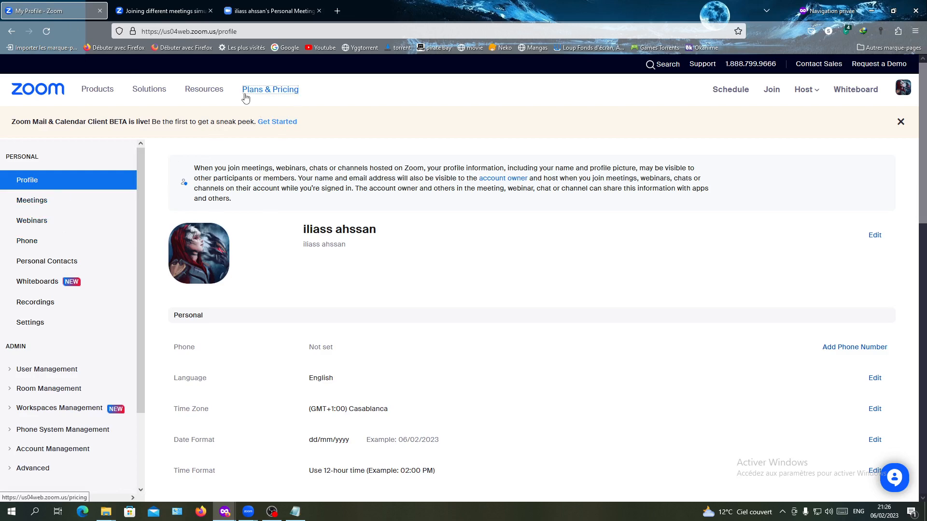
{"action": "left_click", "coordinate": [271, 89]}
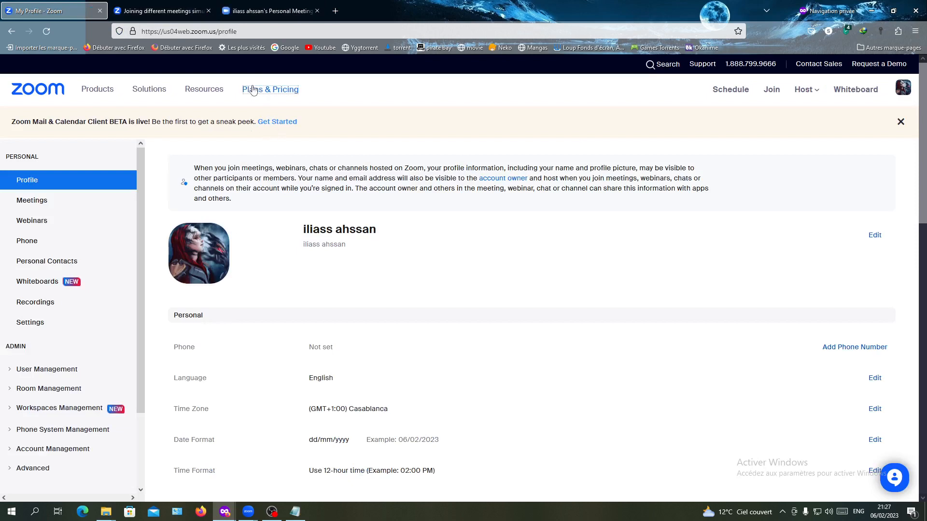
{"action": "left_click", "coordinate": [271, 89]}
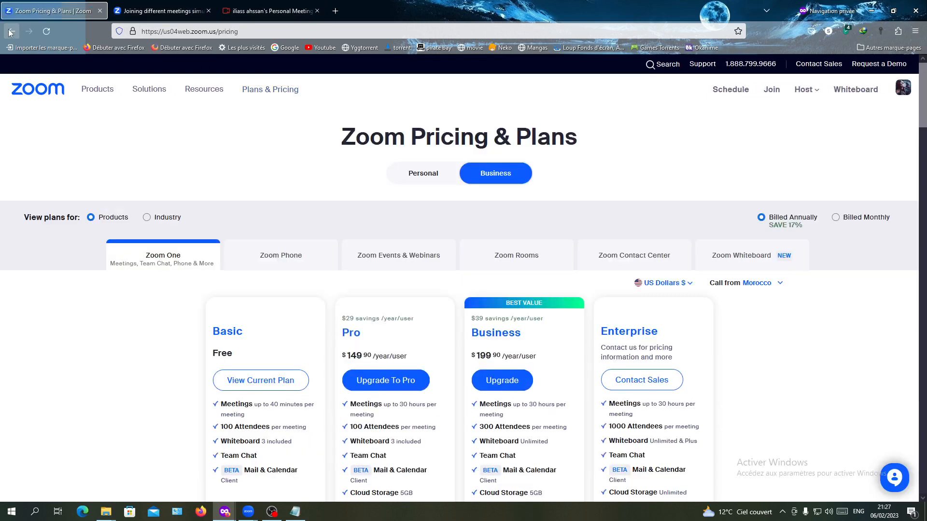
{"action": "left_click", "coordinate": [903, 88]}
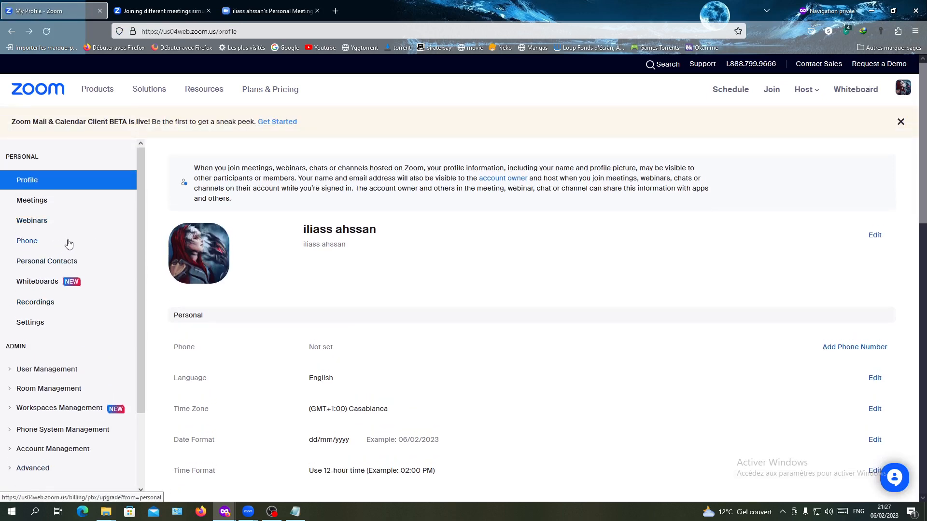
{"action": "mouse_move", "coordinate": [54, 253]}
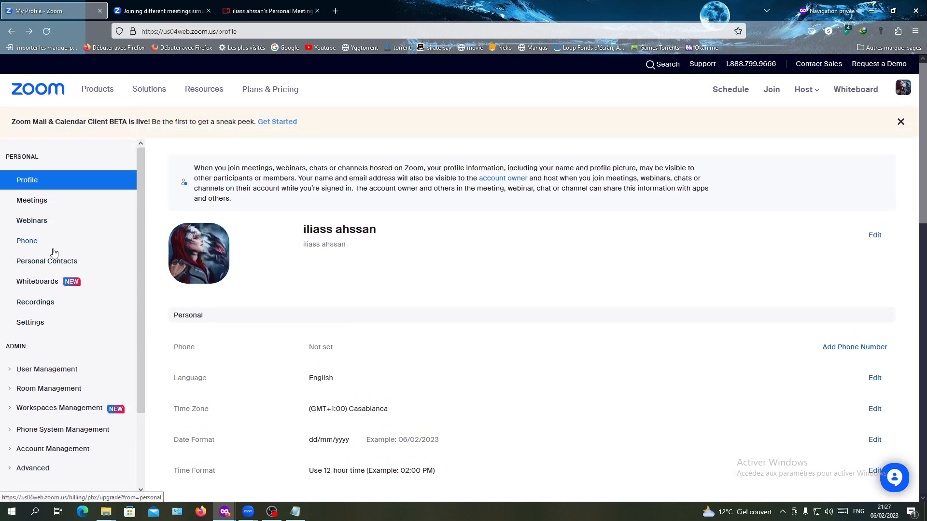
{"action": "mouse_move", "coordinate": [32, 220]}
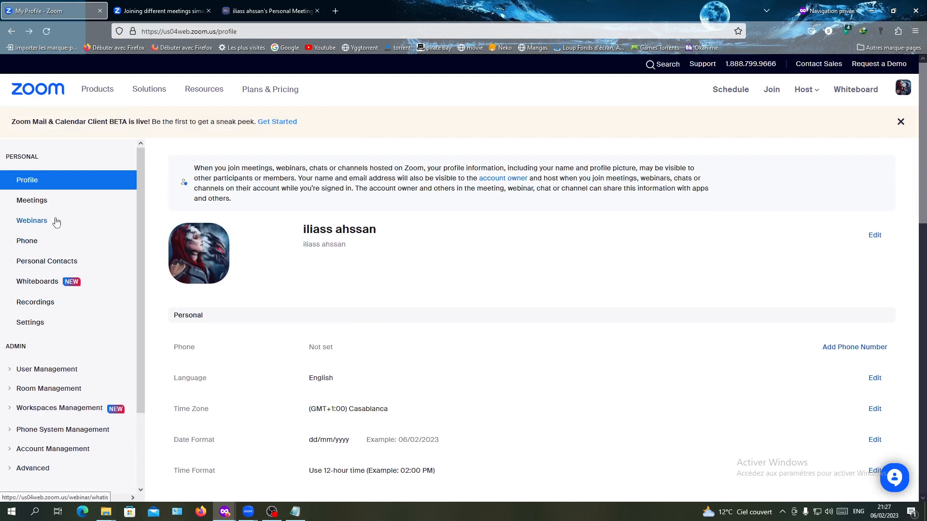
{"action": "mouse_move", "coordinate": [234, 284]}
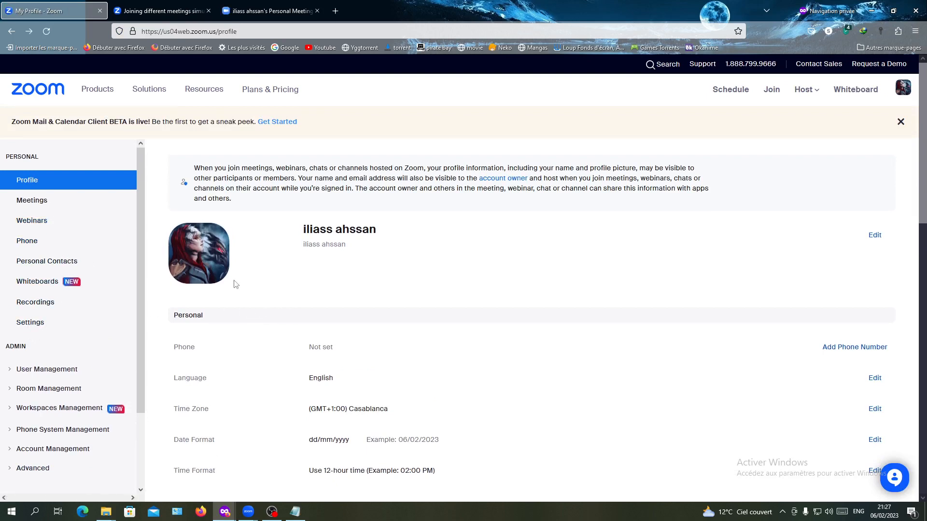
{"action": "mouse_move", "coordinate": [351, 271]}
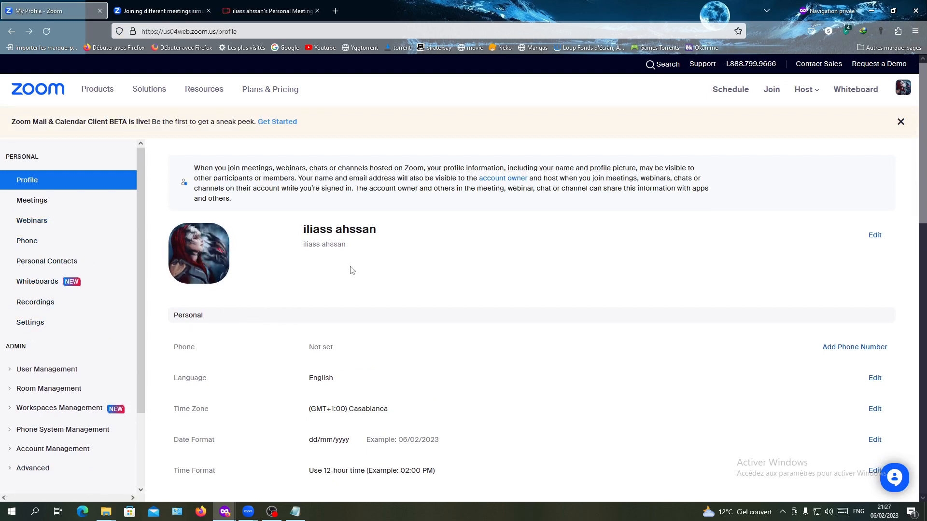
{"action": "mouse_move", "coordinate": [148, 89]}
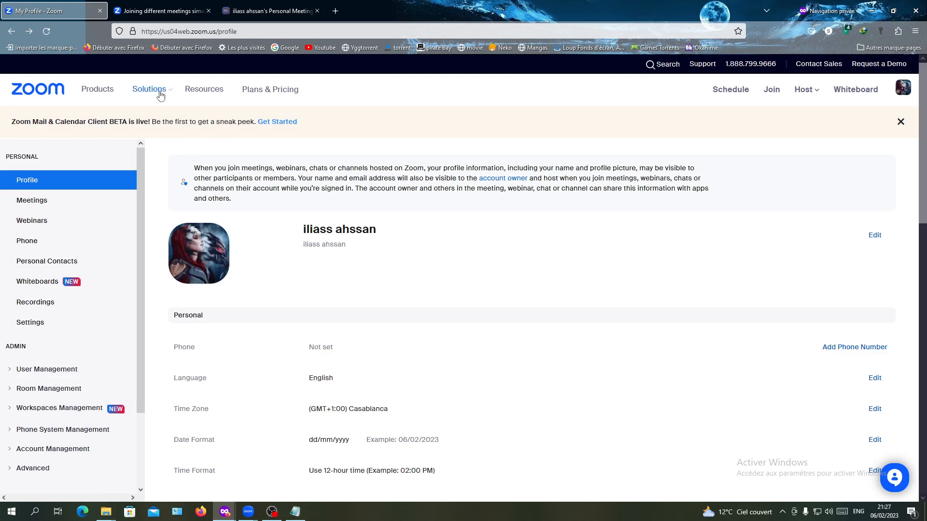
{"action": "mouse_move", "coordinate": [35, 302]}
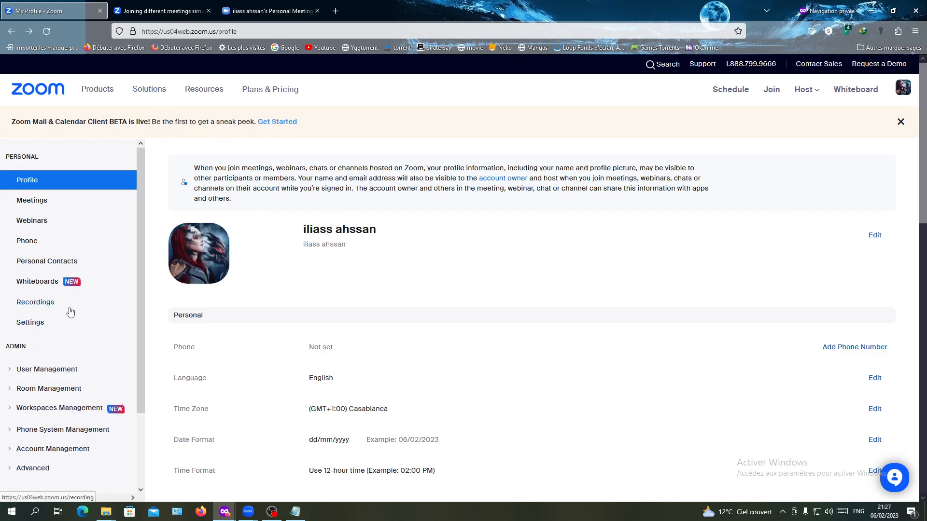
Go to Settings and jump to In Meeting (Basic) under the Meeting section list
{"action": "left_click", "coordinate": [30, 322]}
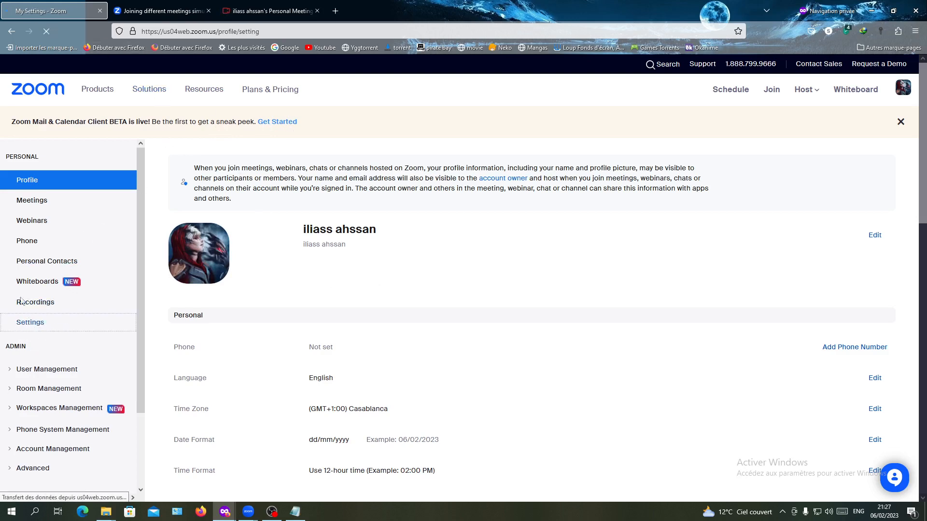
{"action": "left_click", "coordinate": [30, 323]}
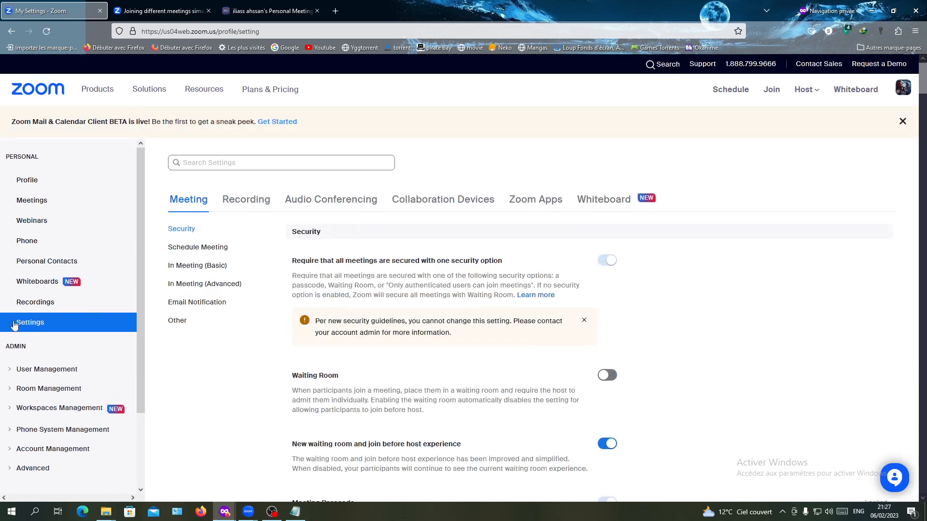
{"action": "mouse_move", "coordinate": [33, 321]}
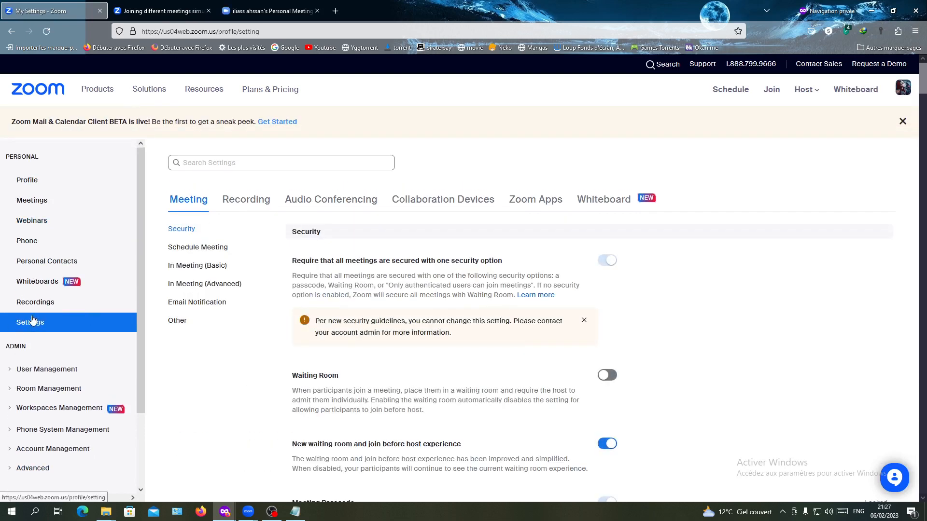
{"action": "scroll", "scroll_direction": "down", "scroll_amount": 3}
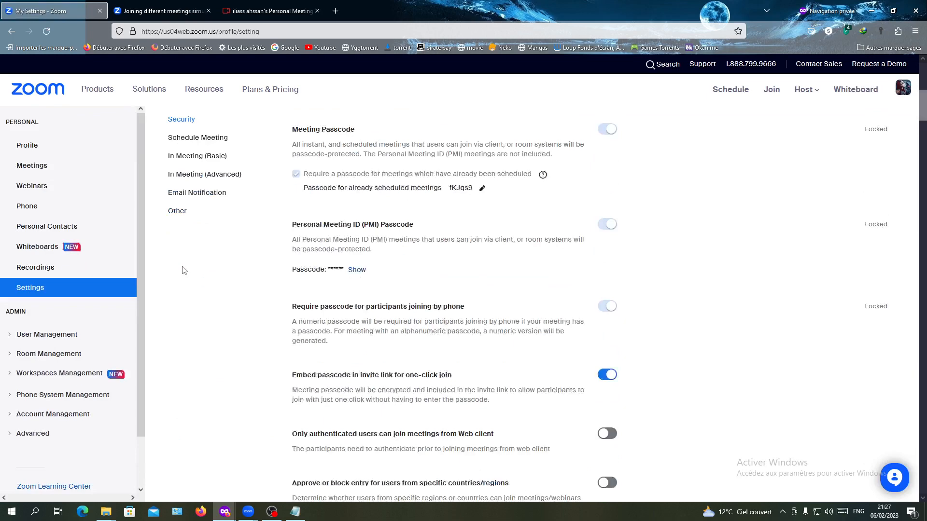
{"action": "left_click", "coordinate": [197, 155]}
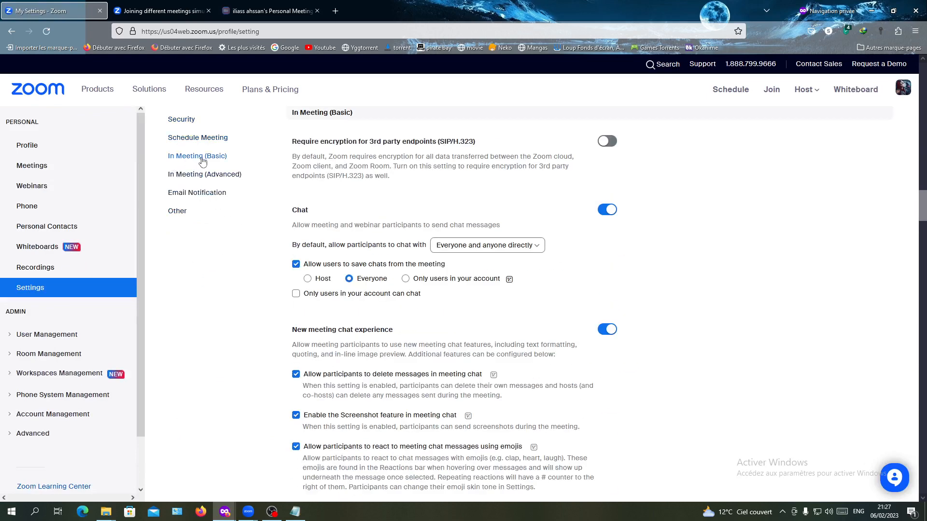
{"action": "mouse_move", "coordinate": [162, 11]}
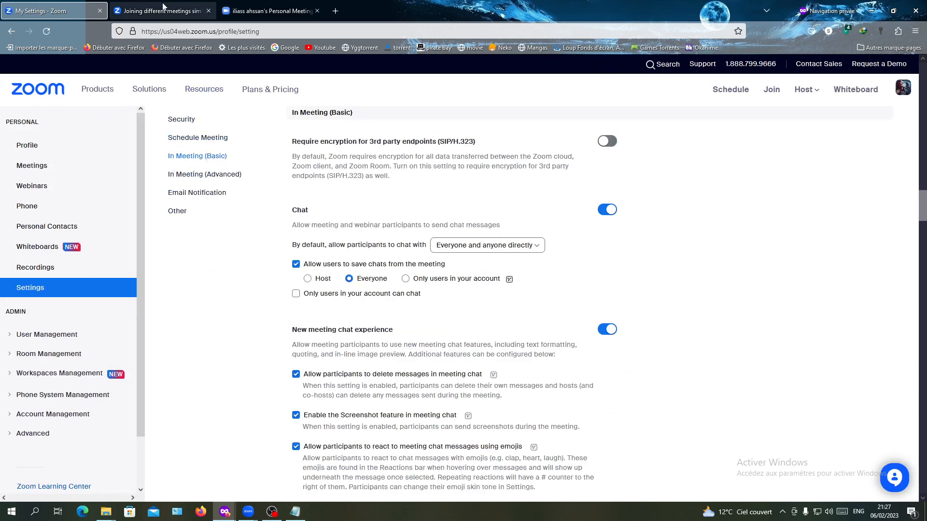
View the 'How to enable' steps in the simultaneous-meetings support article
{"action": "left_click", "coordinate": [159, 10]}
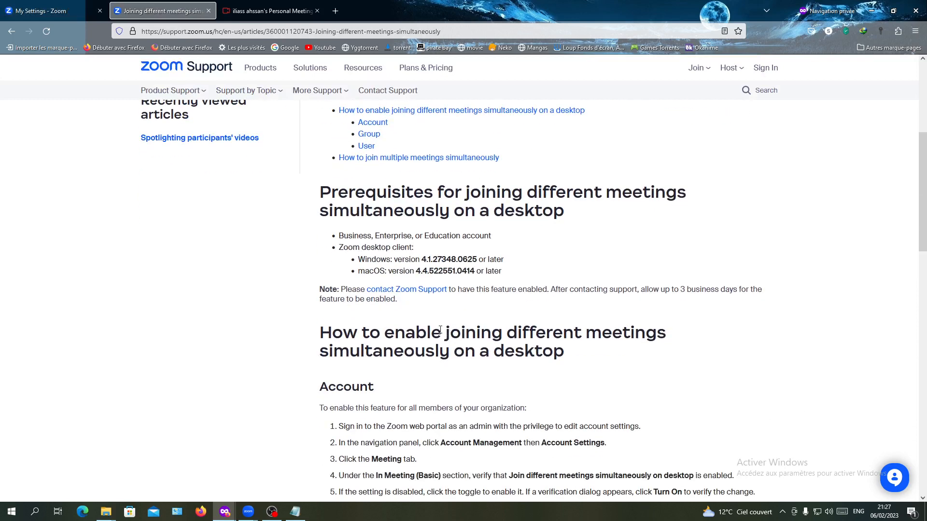
{"action": "scroll", "scroll_direction": "down", "scroll_amount": 3}
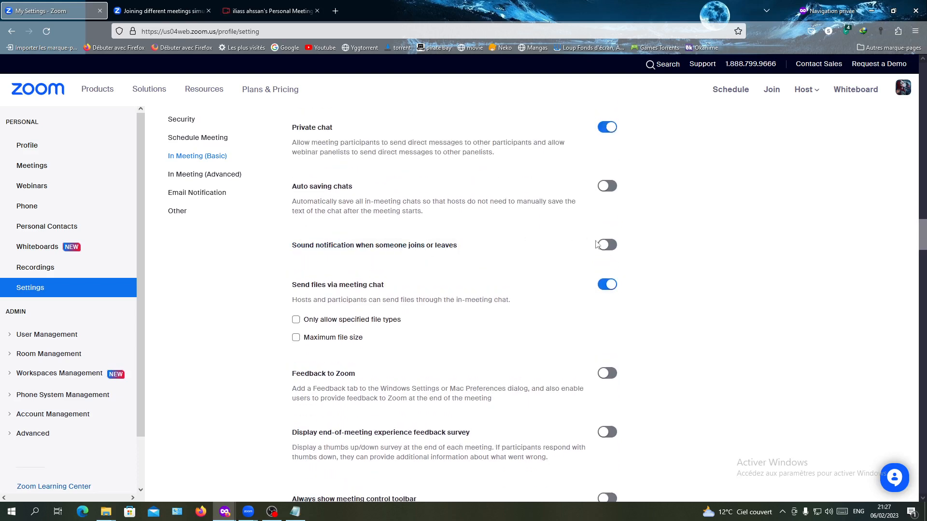
{"action": "left_click", "coordinate": [607, 244]}
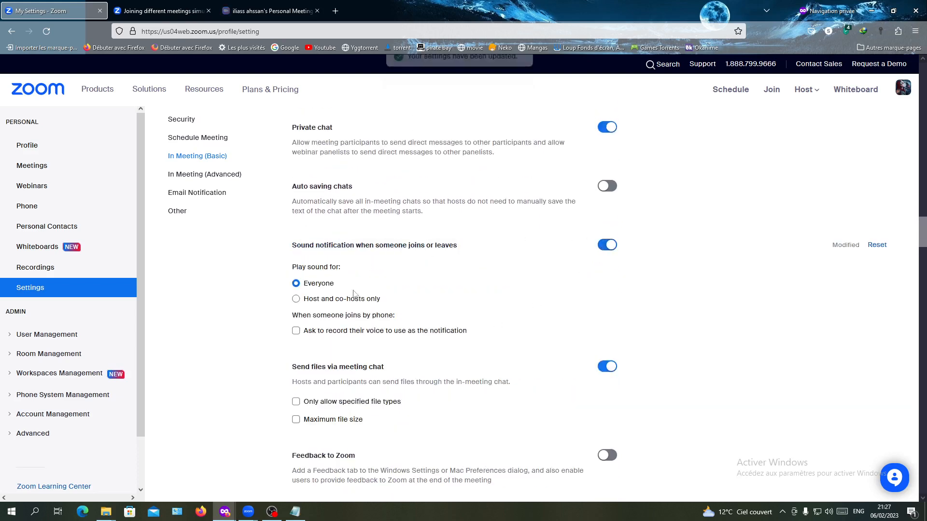
{"action": "left_click", "coordinate": [606, 244]}
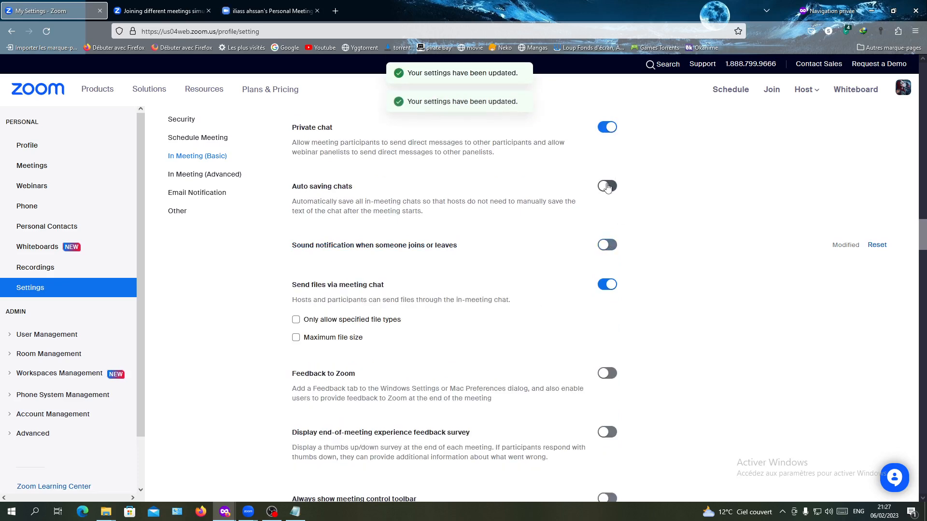
{"action": "left_click", "coordinate": [606, 187]}
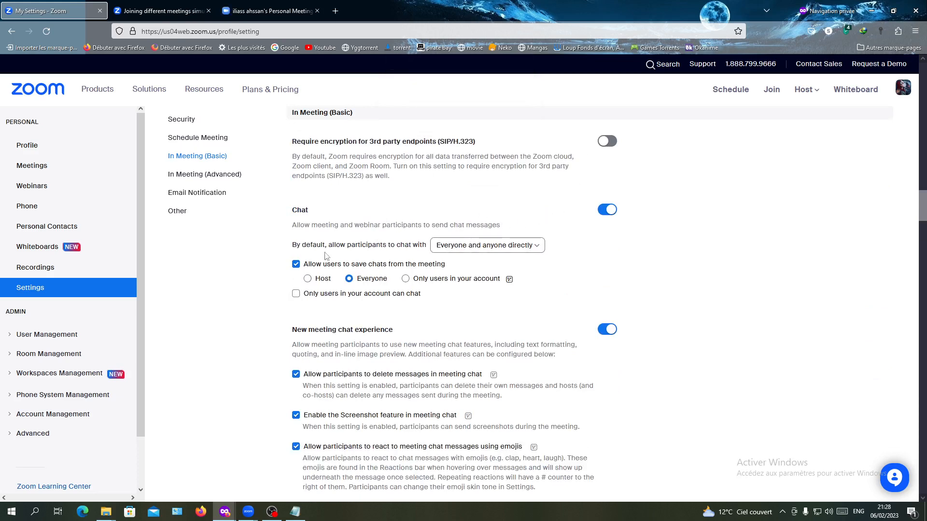
{"action": "mouse_move", "coordinate": [203, 249]}
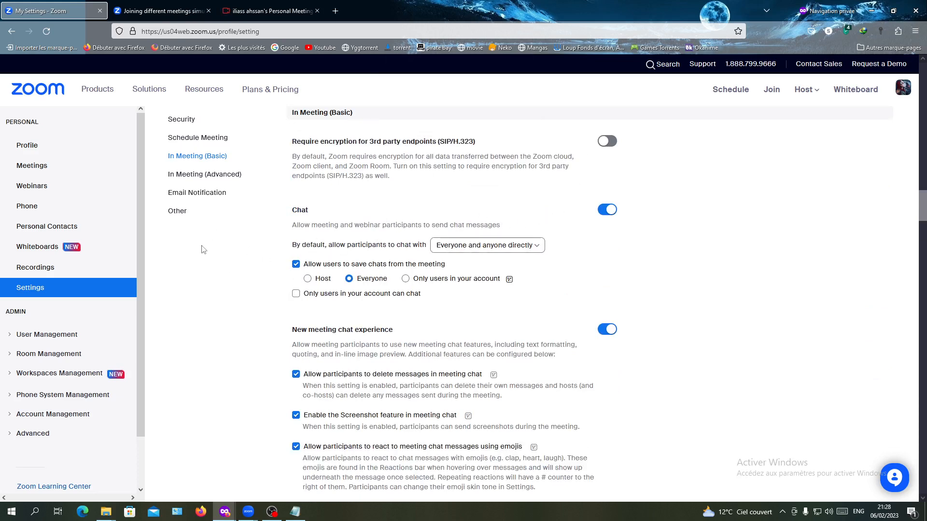
{"action": "mouse_move", "coordinate": [204, 259]}
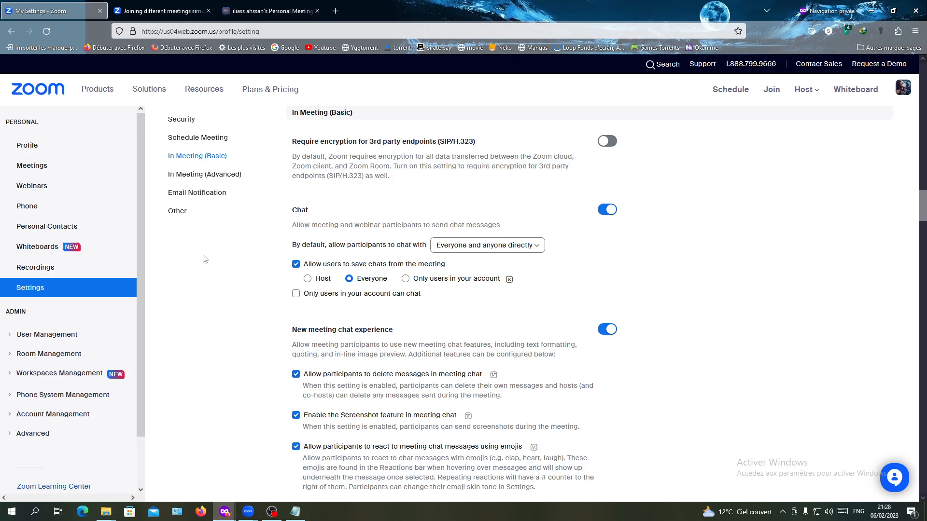
{"action": "mouse_move", "coordinate": [259, 463]}
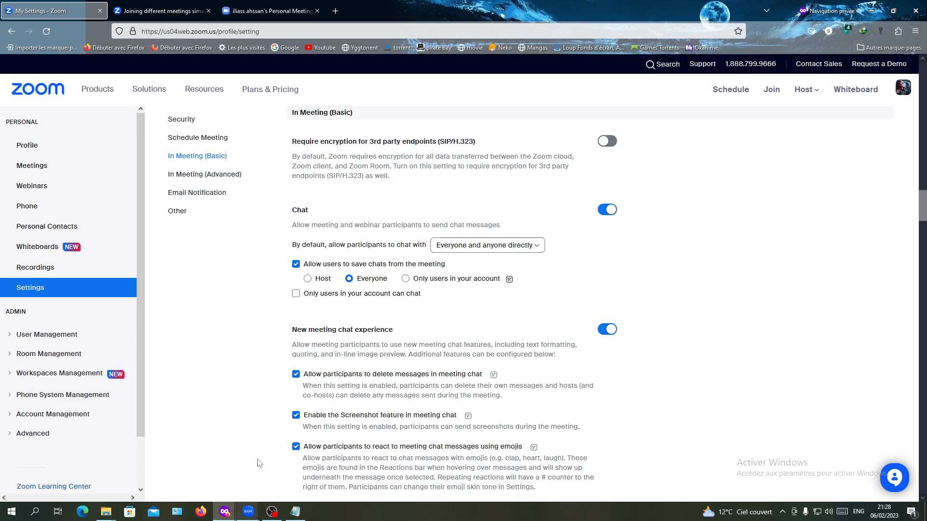
{"action": "mouse_move", "coordinate": [214, 304]}
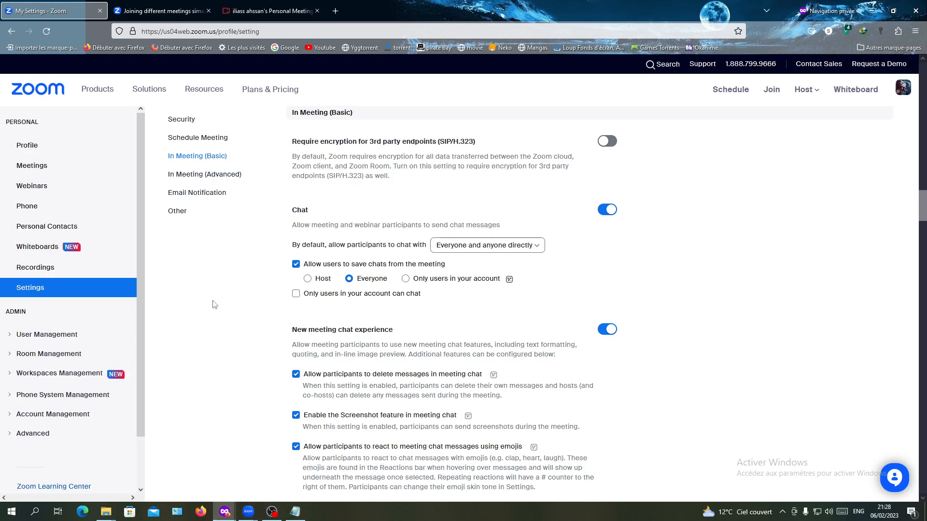
{"action": "mouse_move", "coordinate": [192, 381]}
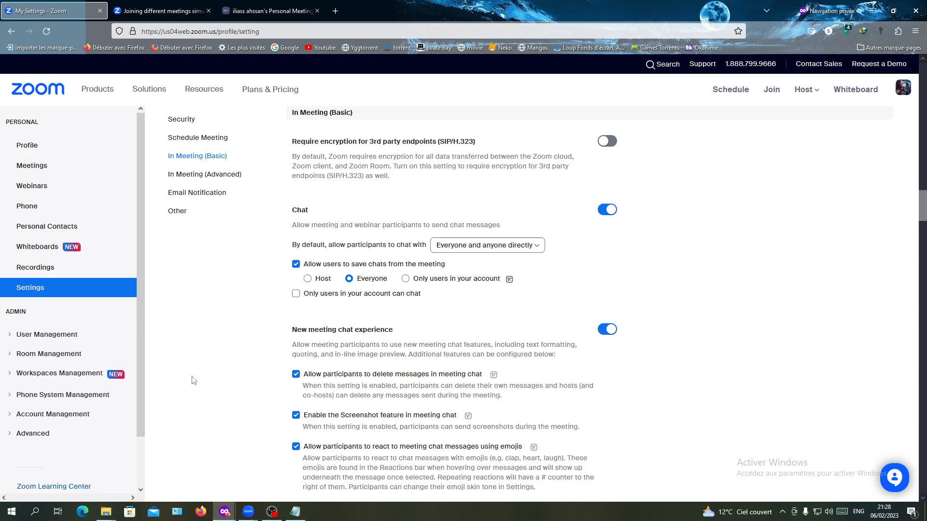
{"action": "mouse_move", "coordinate": [188, 370]}
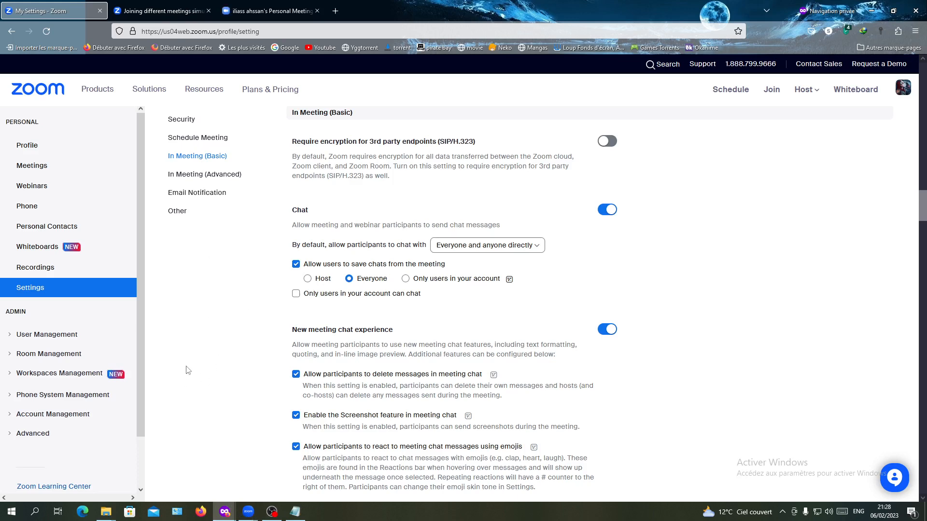
{"action": "mouse_move", "coordinate": [257, 243]}
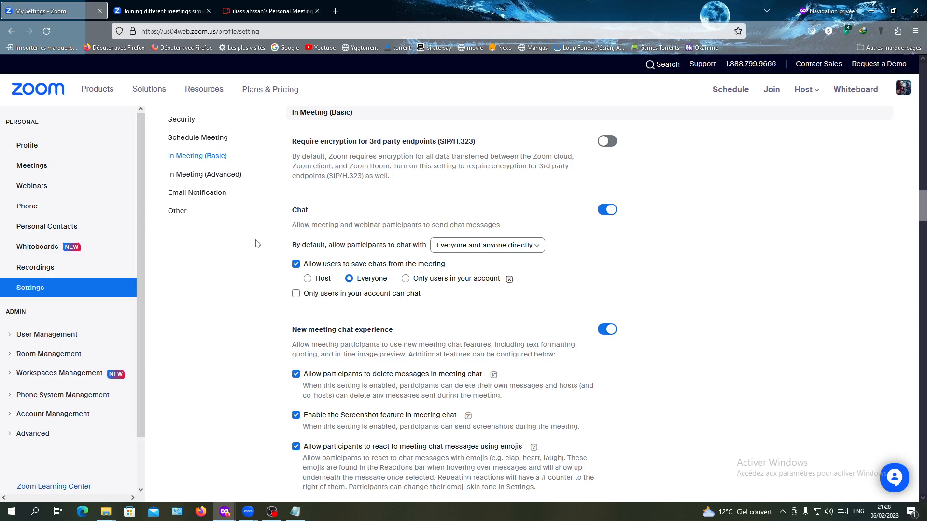
{"action": "mouse_move", "coordinate": [251, 512]}
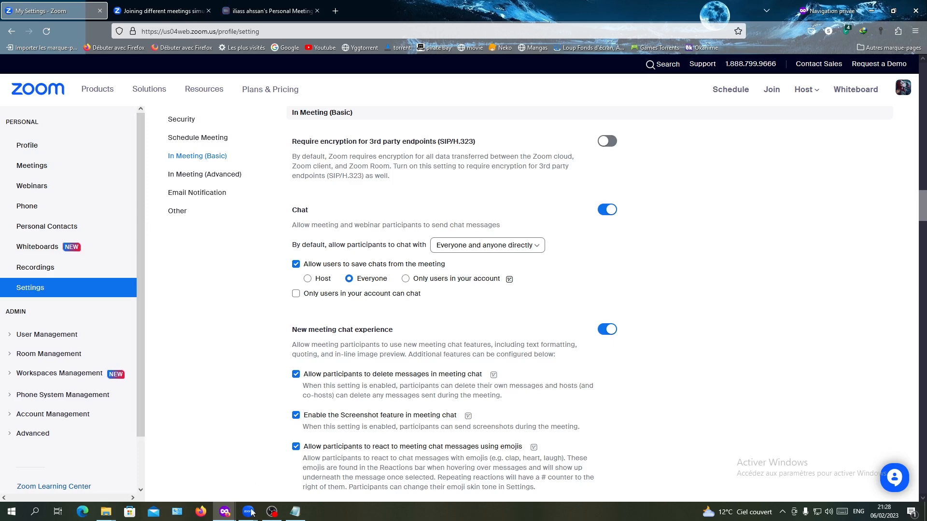
Bring forward the Zoom meeting window listing the same account as three participants
{"action": "left_click", "coordinate": [248, 512]}
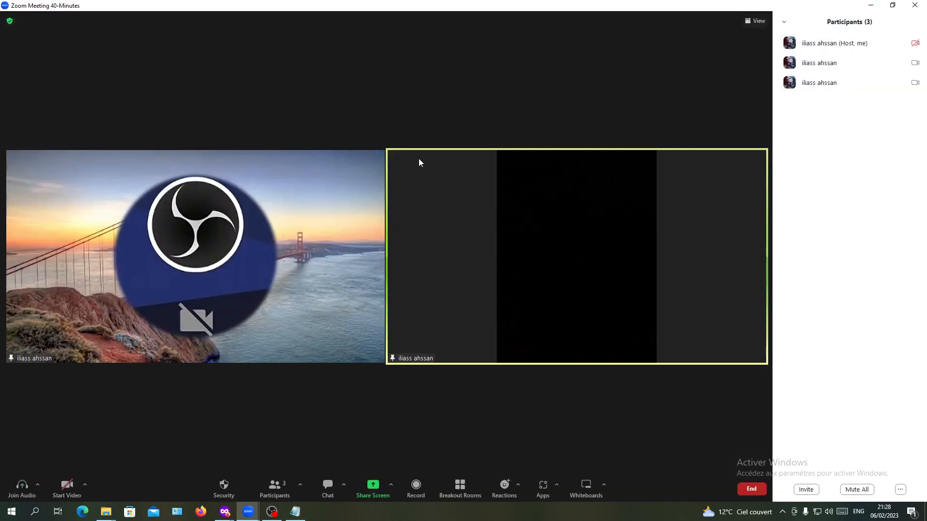
{"action": "mouse_move", "coordinate": [831, 62]}
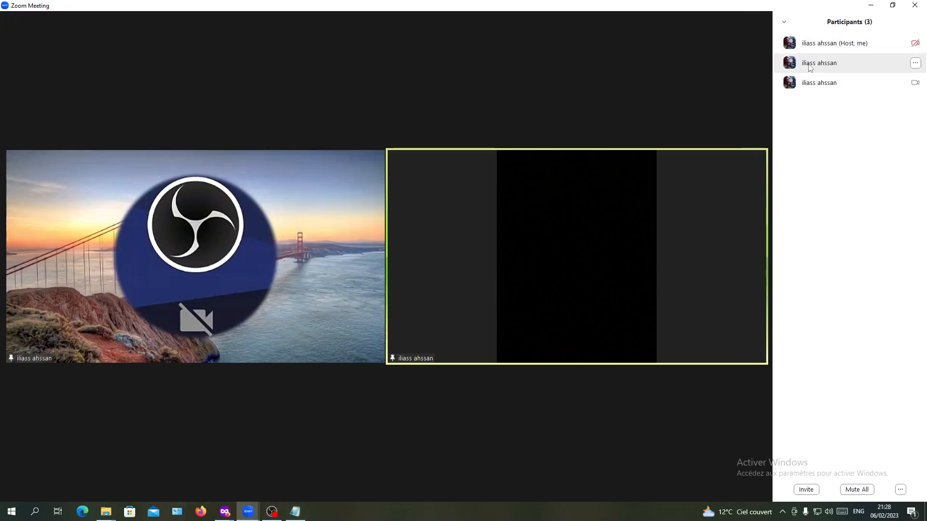
{"action": "mouse_move", "coordinate": [821, 94]}
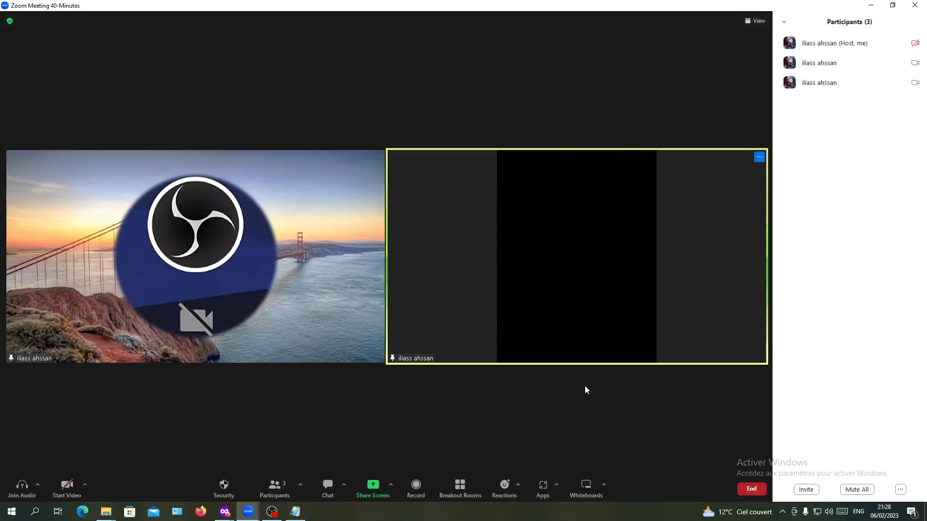
{"action": "mouse_move", "coordinate": [233, 380]}
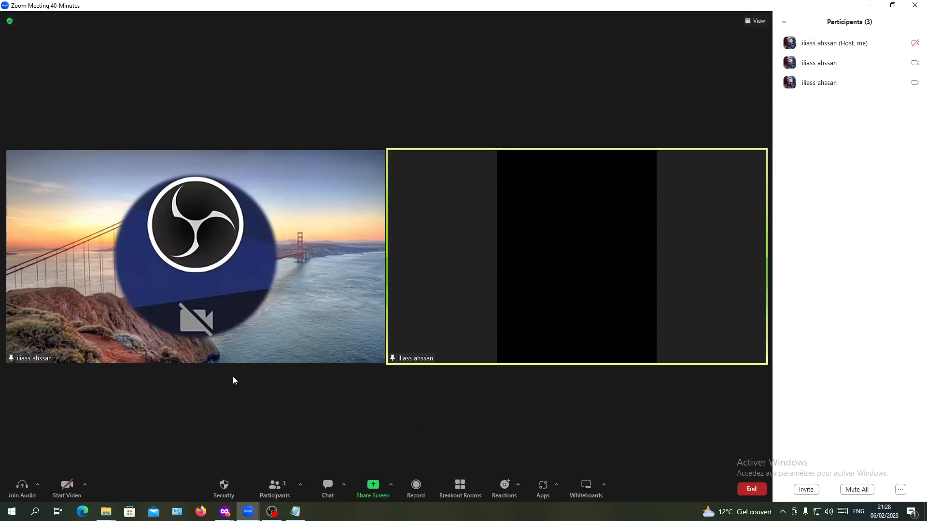
{"action": "mouse_move", "coordinate": [281, 144]}
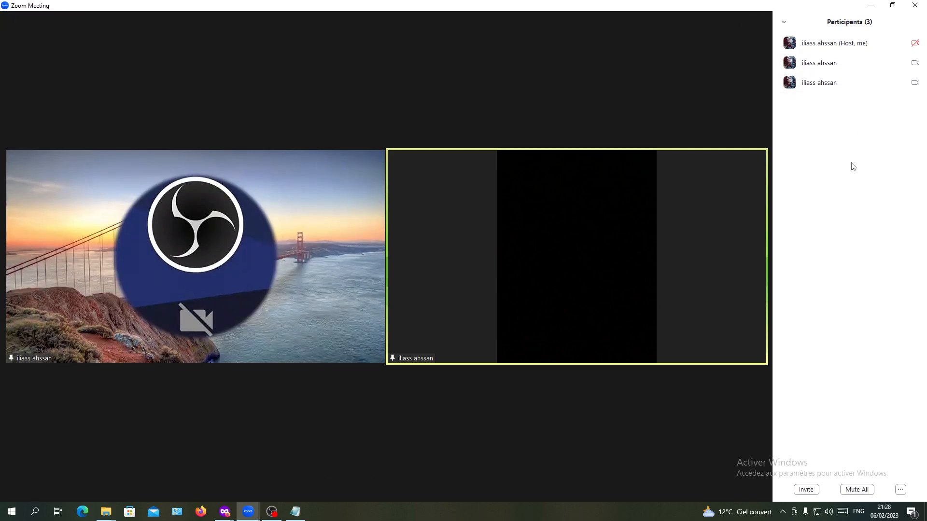
{"action": "mouse_move", "coordinate": [811, 176]}
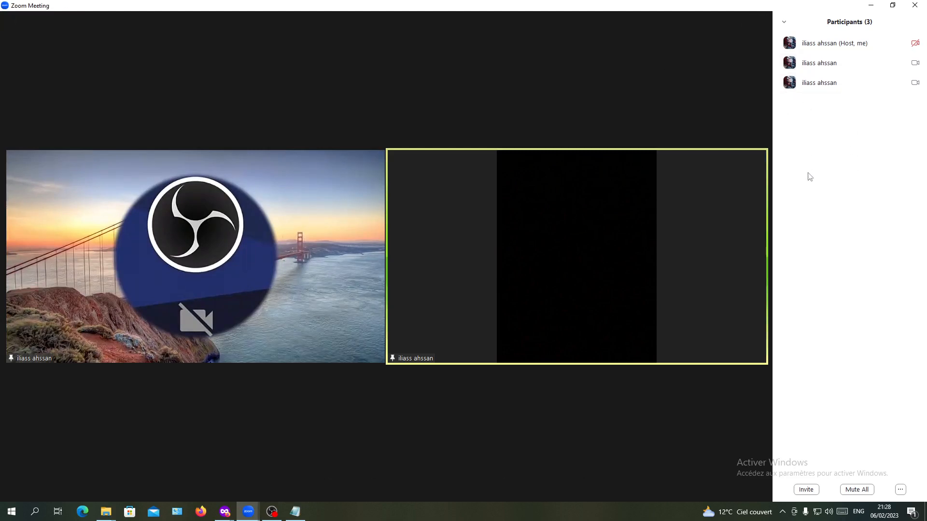